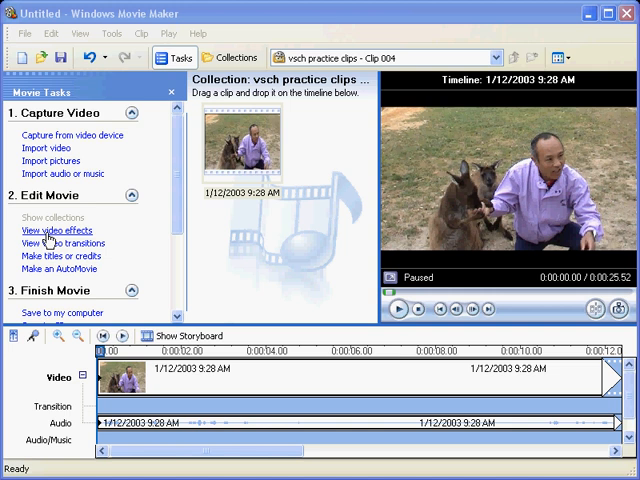
mouse_move(58, 261)
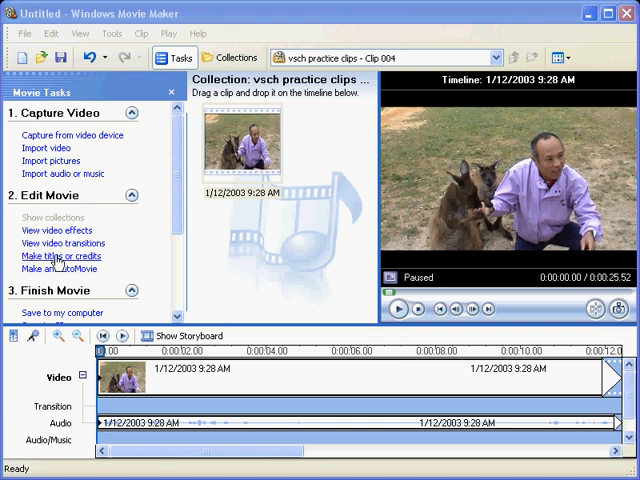
Choose 'Make titles or credits' from the Edit Movie tasks.
left_click(62, 256)
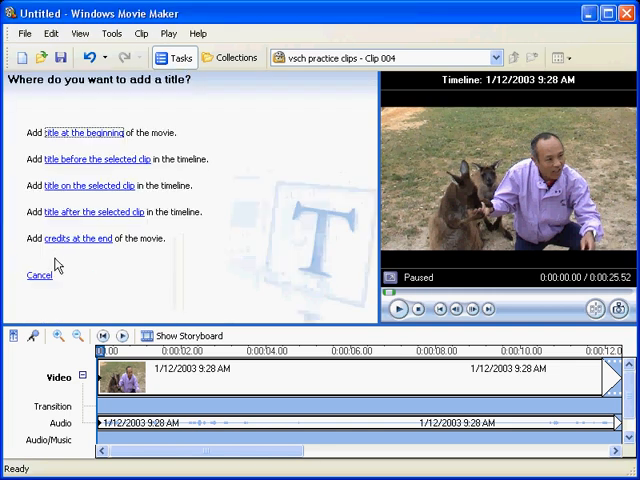
mouse_move(83, 147)
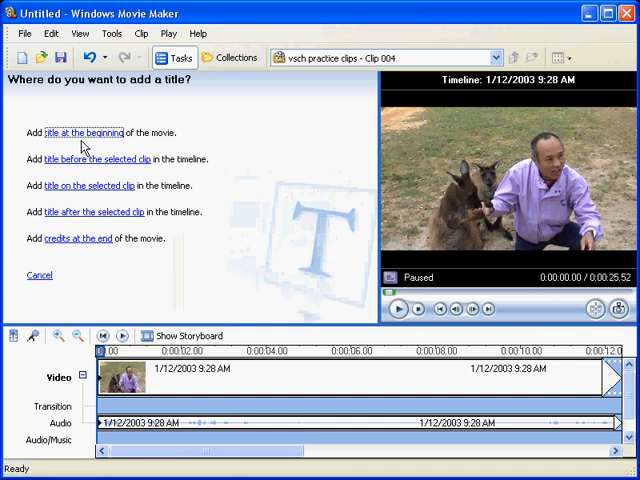
mouse_move(77, 174)
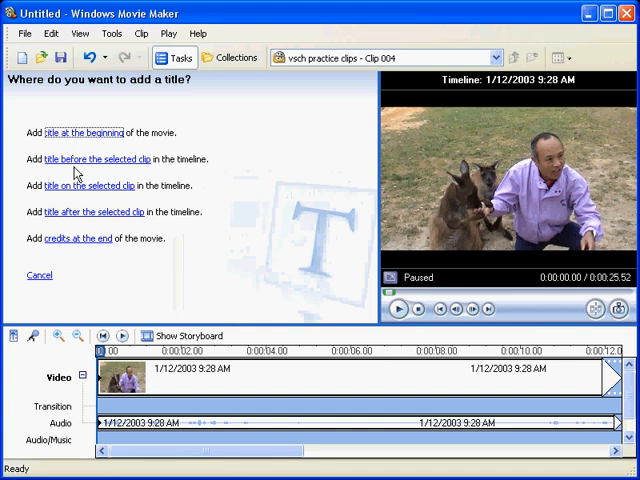
mouse_move(55, 222)
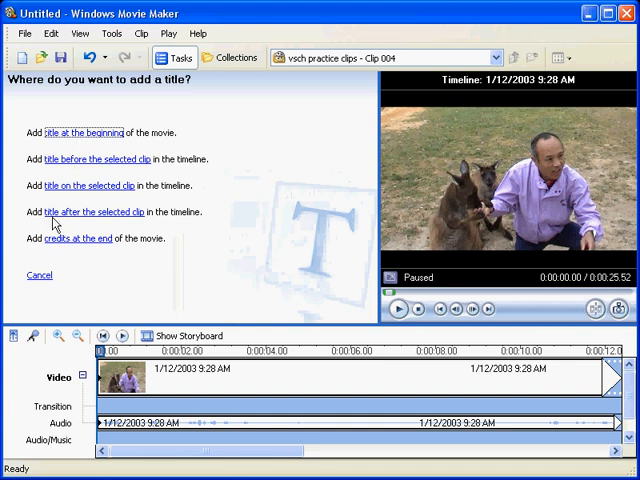
mouse_move(57, 248)
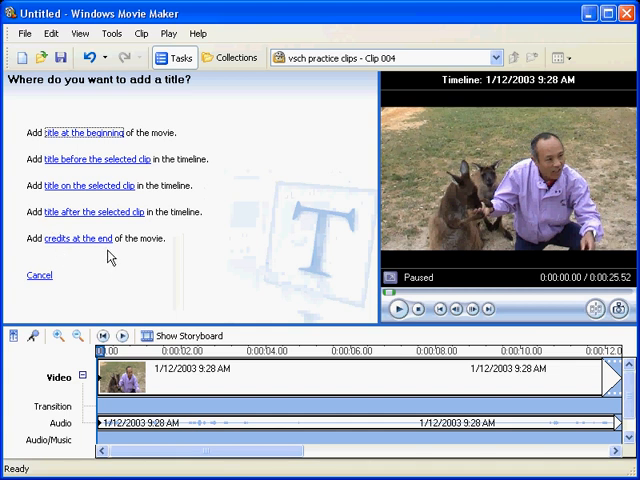
mouse_move(85, 160)
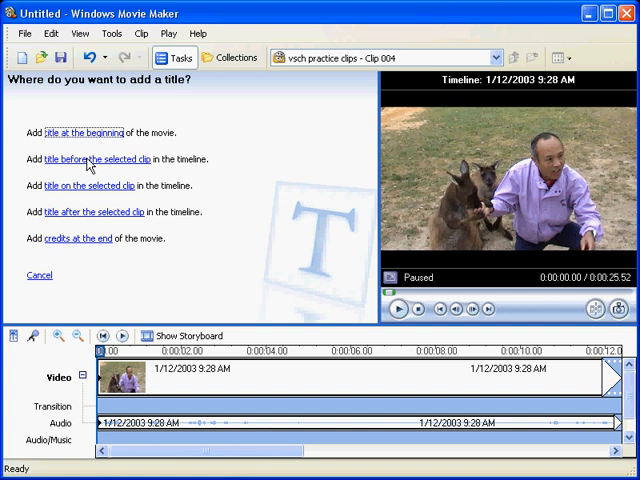
Add a title reading 'Test 1' at the beginning of the movie.
left_click(78, 132)
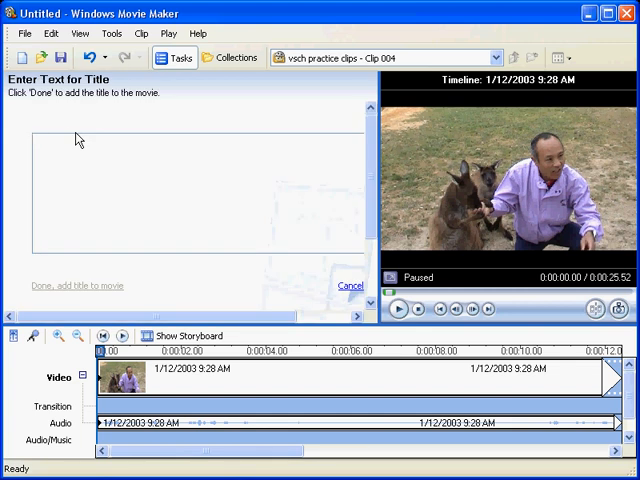
type("Te")
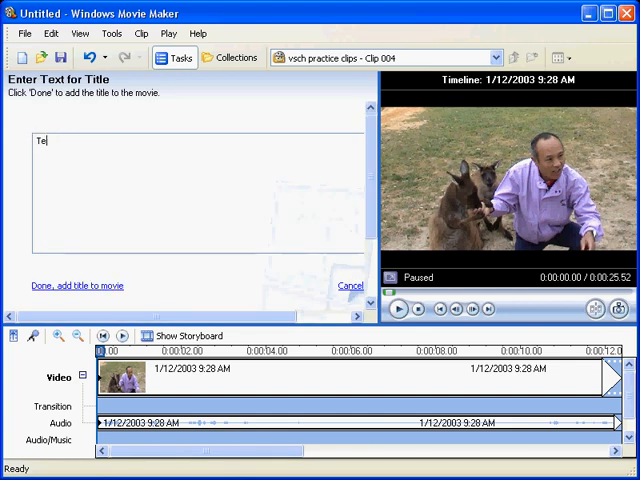
type("st")
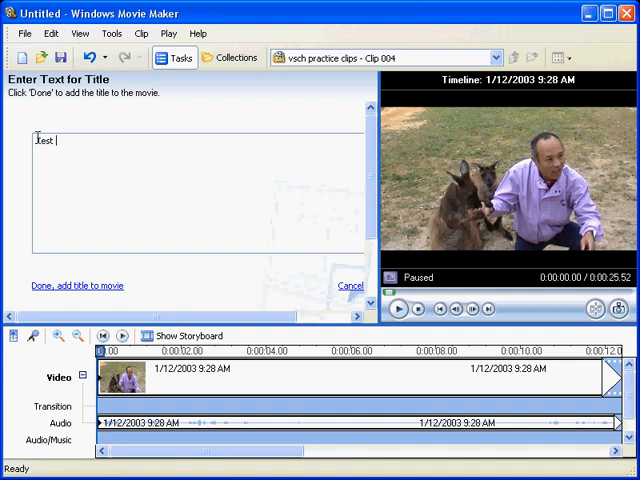
type("1")
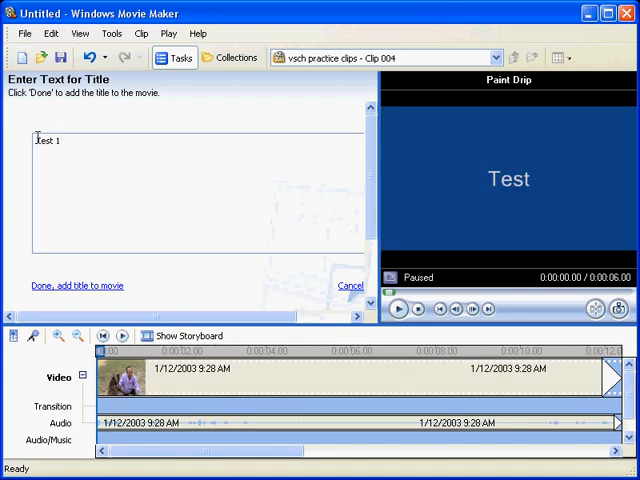
type("1")
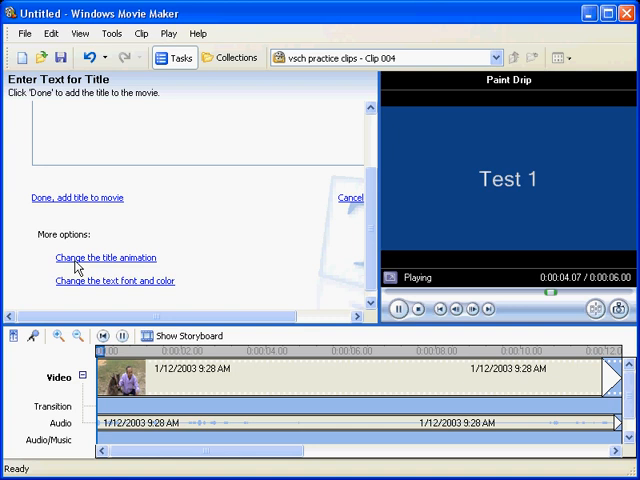
left_click(399, 308)
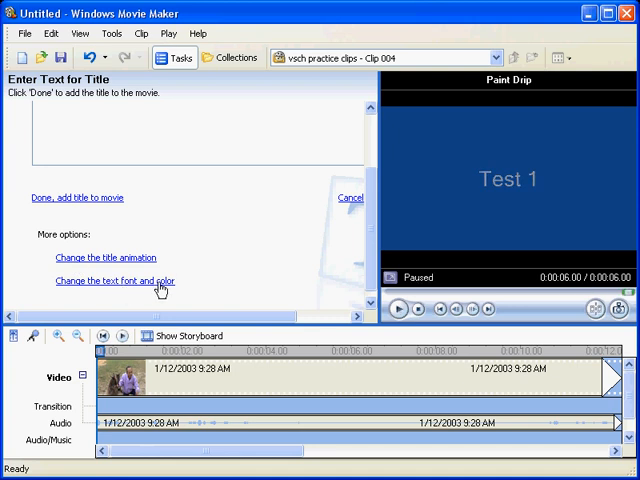
mouse_move(256, 253)
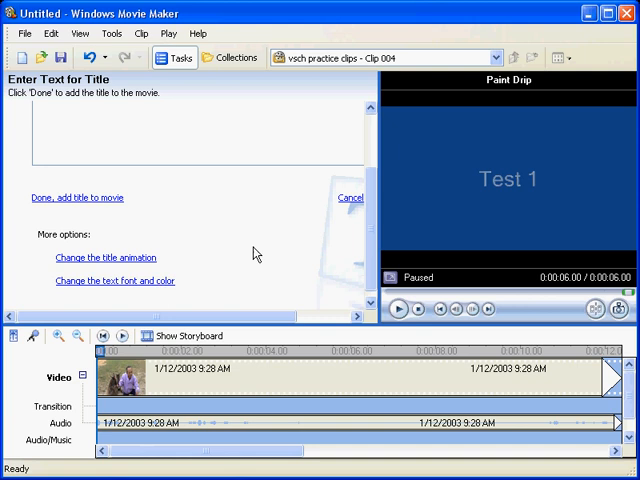
left_click(76, 197)
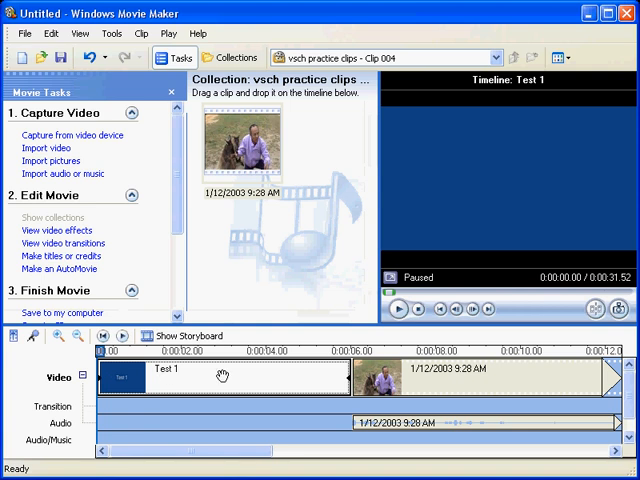
mouse_move(314, 377)
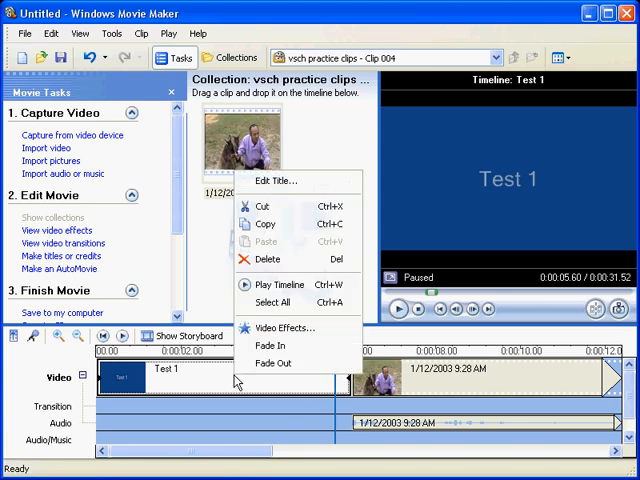
Open the video effects for the Test 1 title clip, then close them without adding any.
left_click(286, 327)
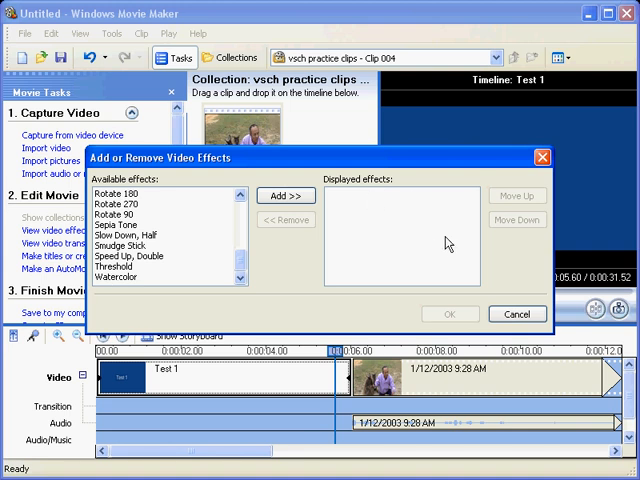
left_click(511, 314)
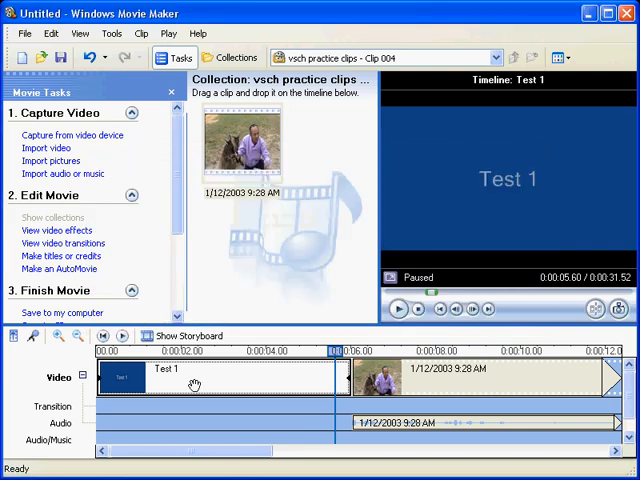
mouse_move(305, 375)
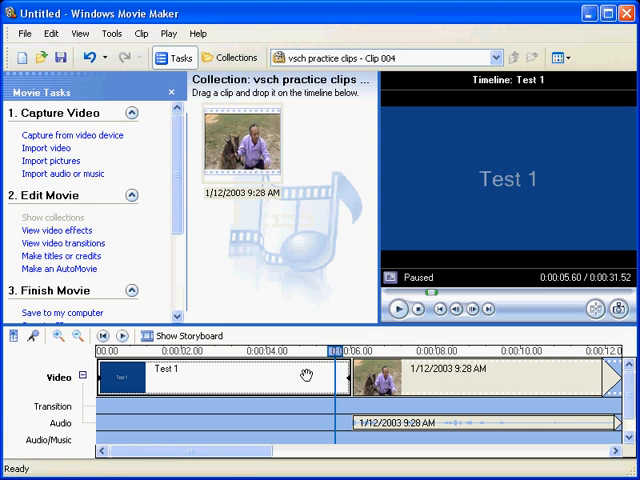
mouse_move(525, 388)
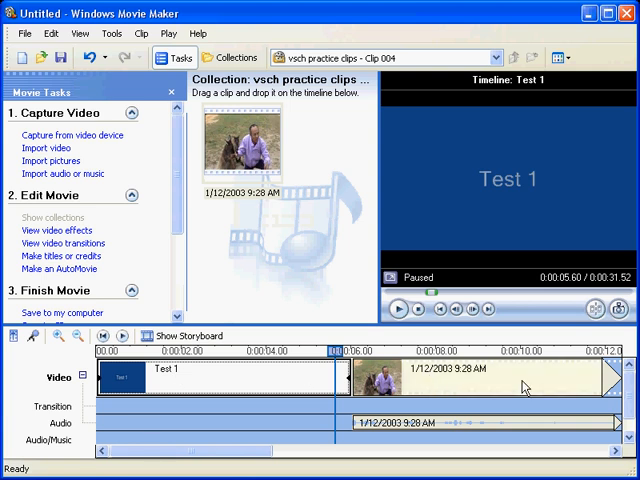
Scroll the timeline right to the end of the movie.
scroll("right", 3)
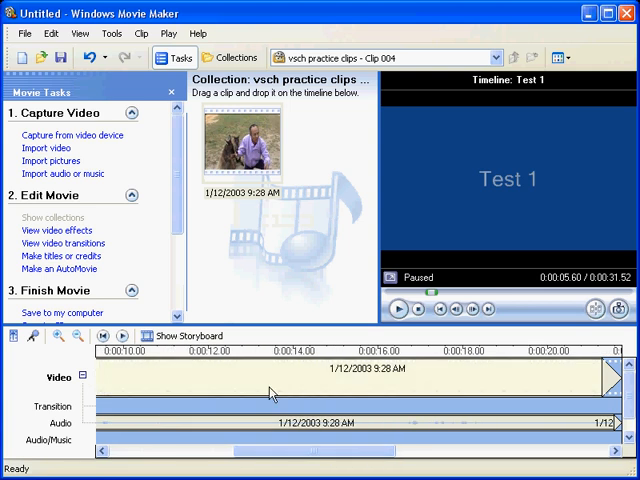
mouse_move(452, 374)
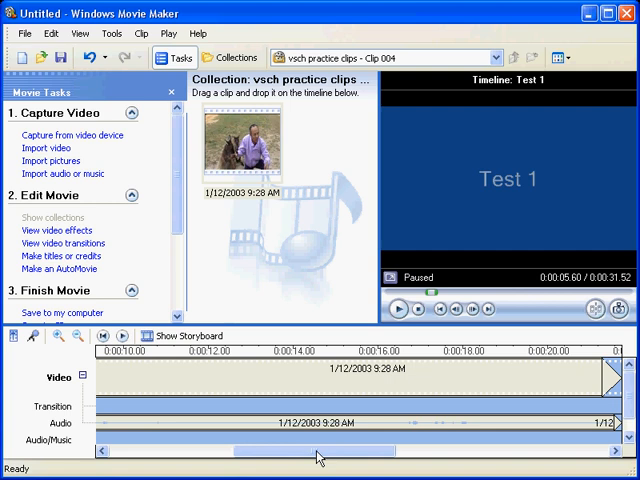
scroll("right", 3)
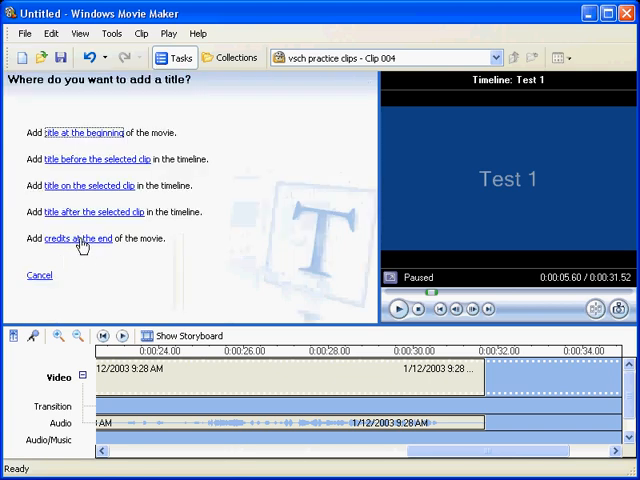
Choose credits at the end and enter the lines Test 1, Test 12 and Test 13.
left_click(71, 238)
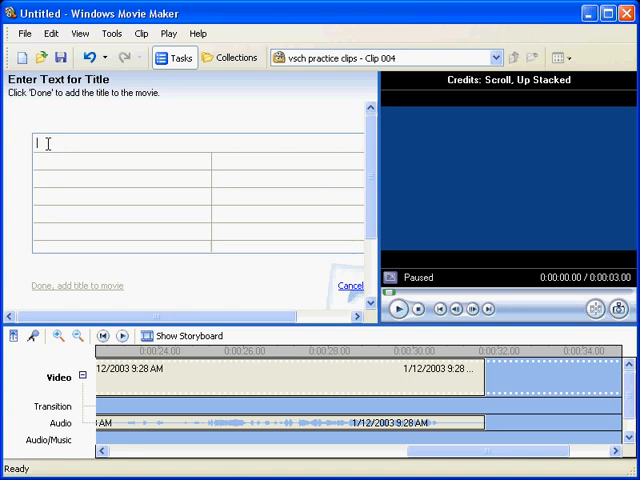
type("Tex")
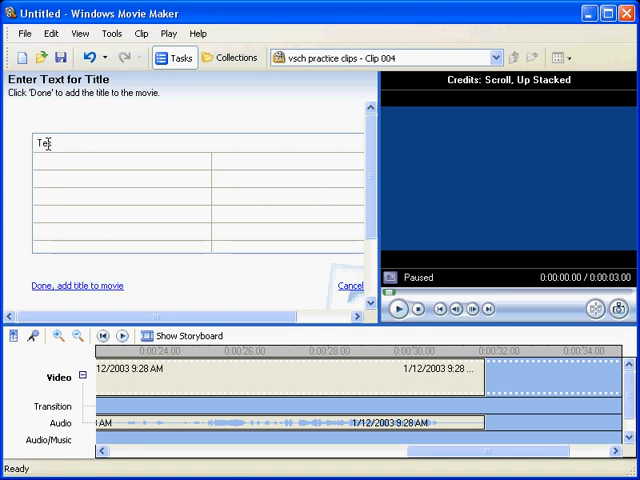
type("s")
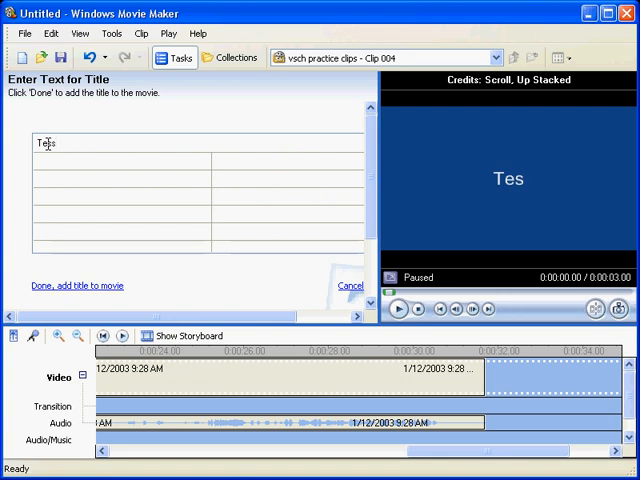
type("s")
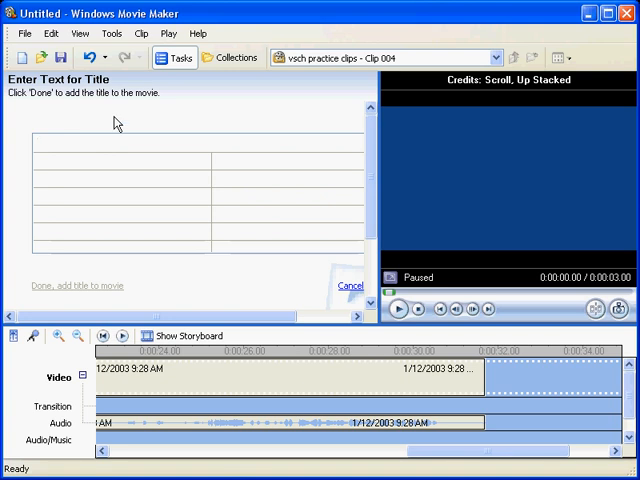
type("Te")
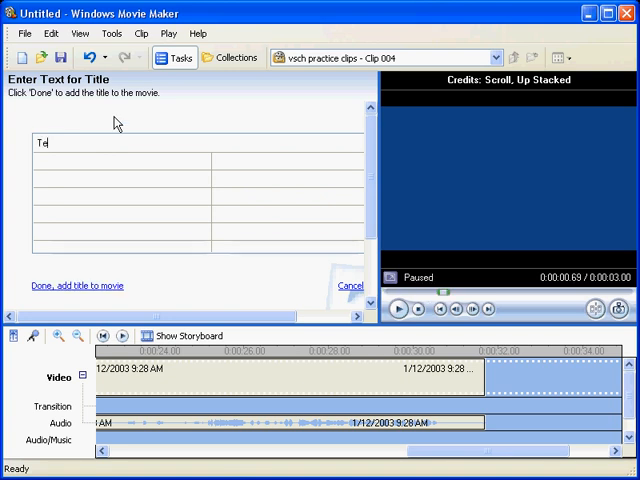
type("st 1")
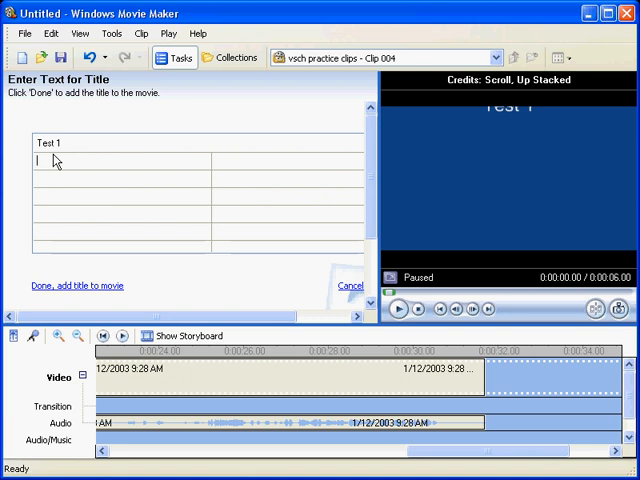
type("Test 12")
left_click(122, 179)
type("Test 13")
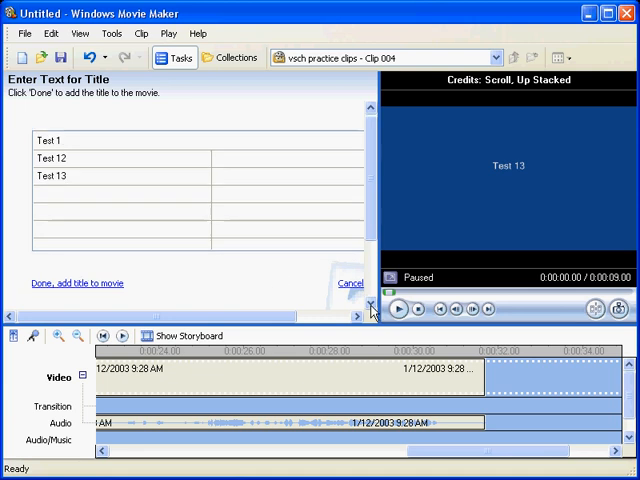
left_click(398, 309)
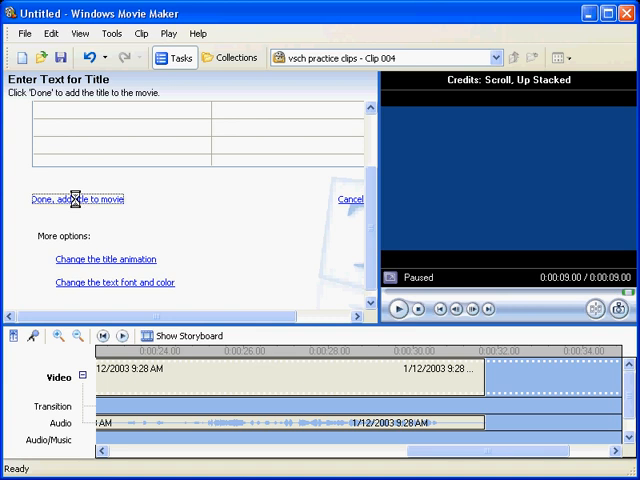
Add the credits clip after the video and play the timeline to preview it.
left_click(76, 198)
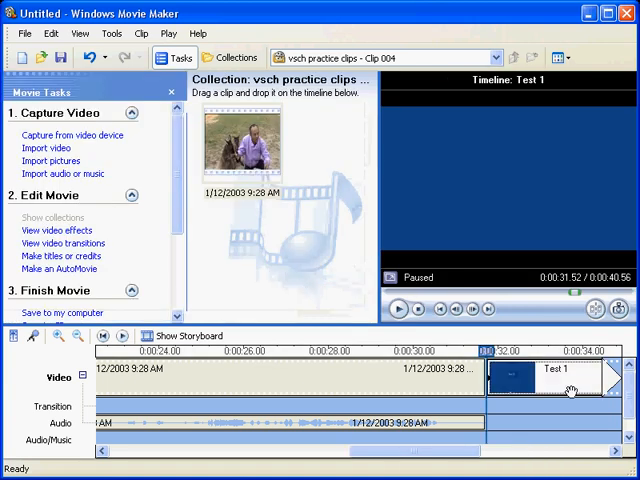
mouse_move(538, 389)
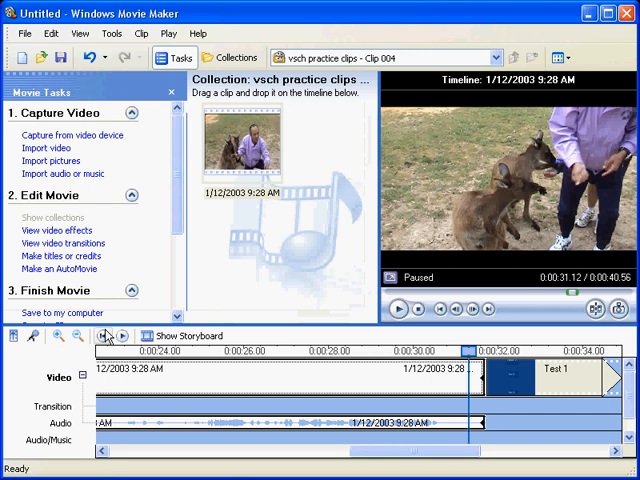
left_click(403, 309)
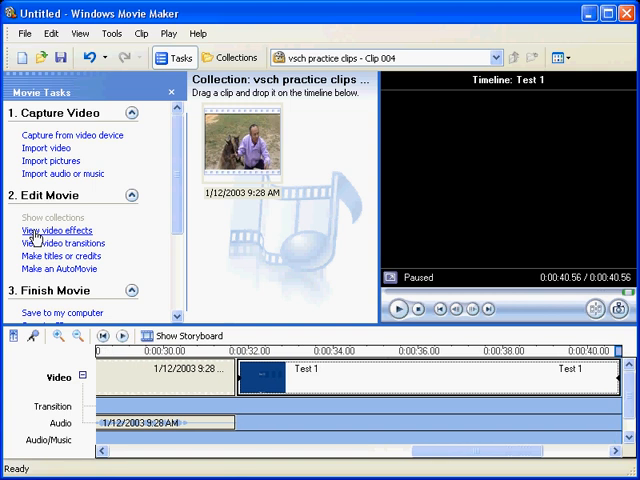
mouse_move(8, 239)
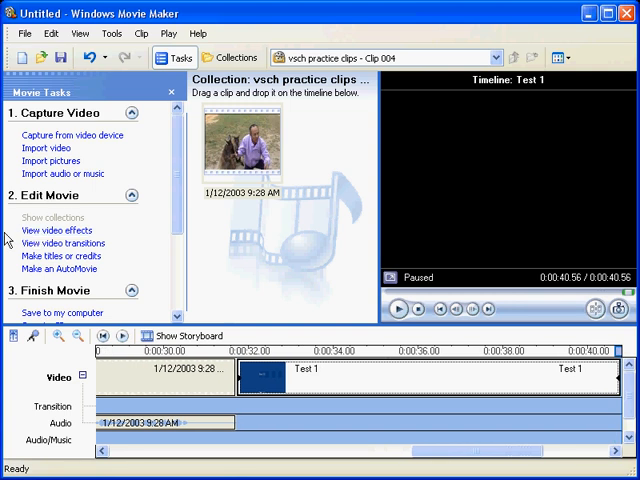
mouse_move(228, 274)
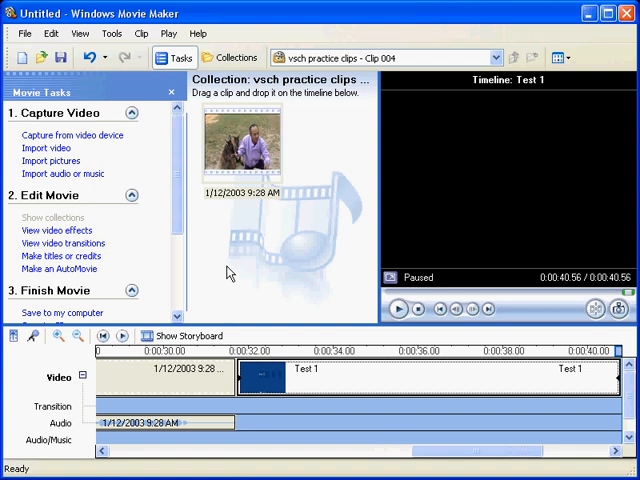